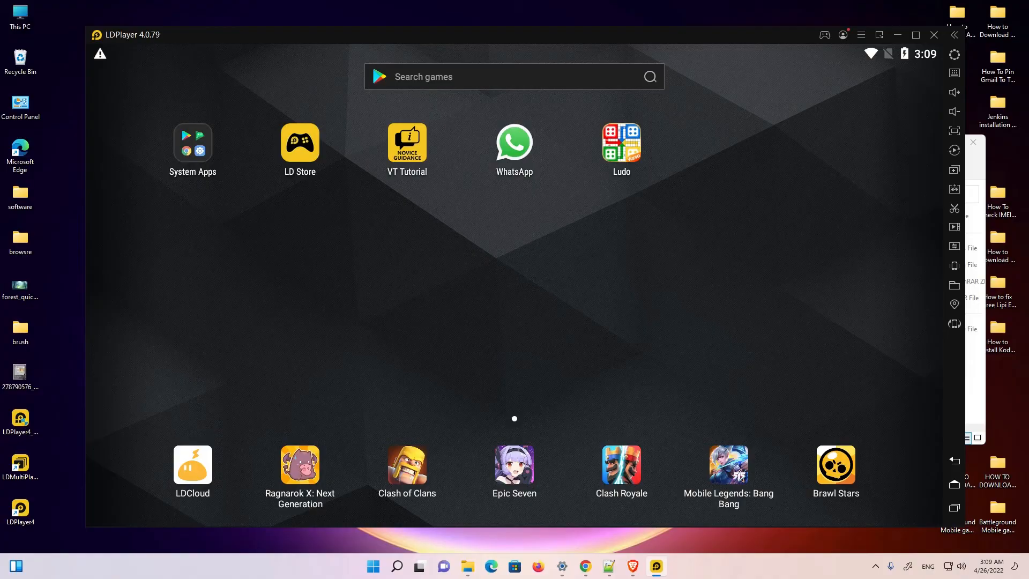
mouse_move(480, 366)
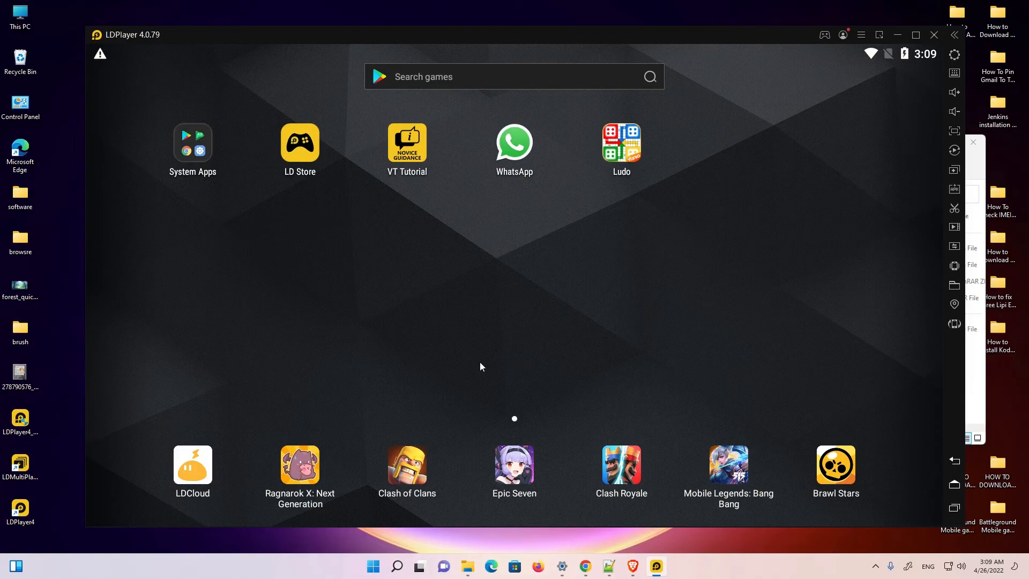
mouse_move(605, 241)
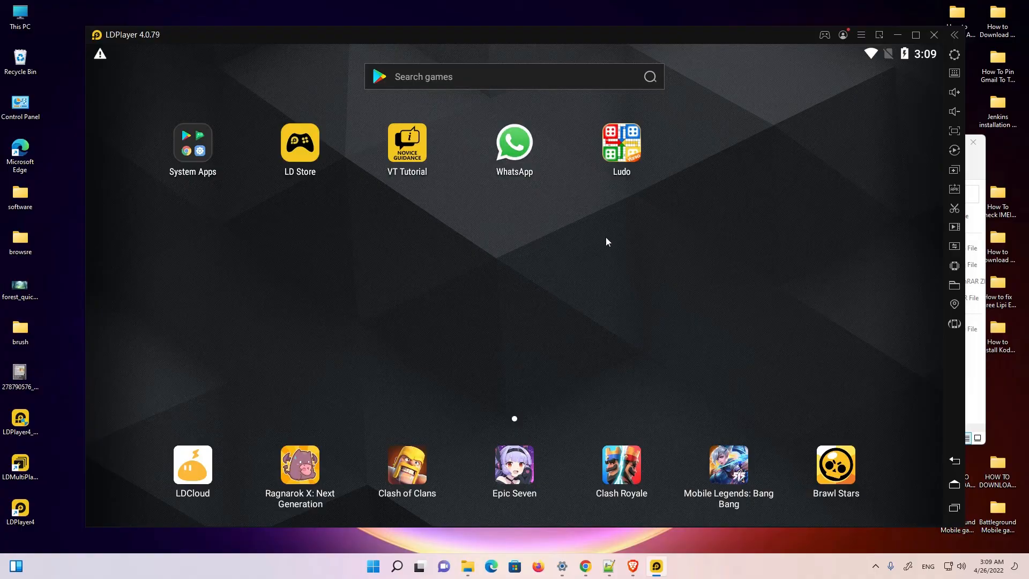
mouse_move(525, 188)
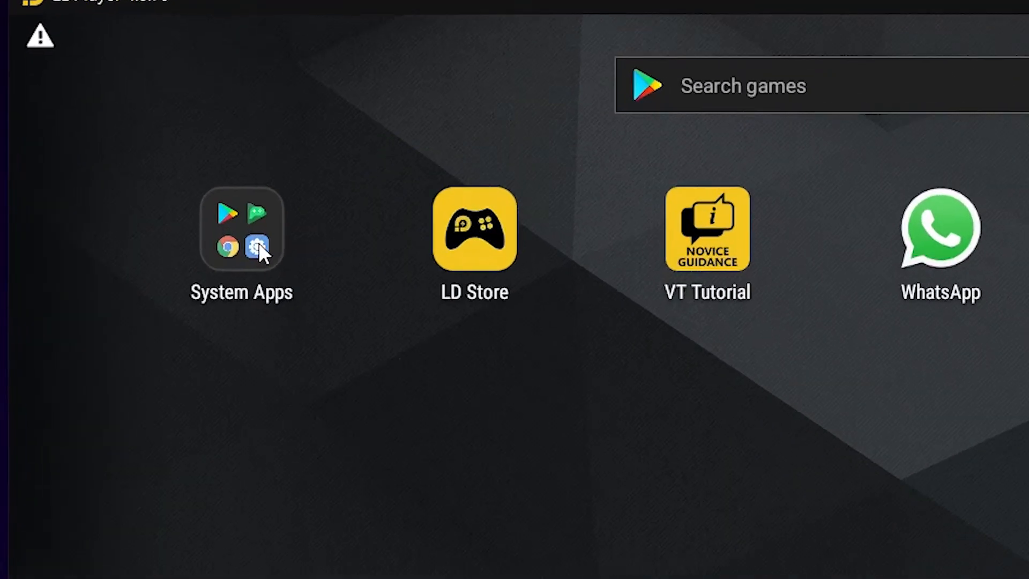
Open Android Settings from the System Apps folder and scroll down to the Apps entry
left_click(241, 228)
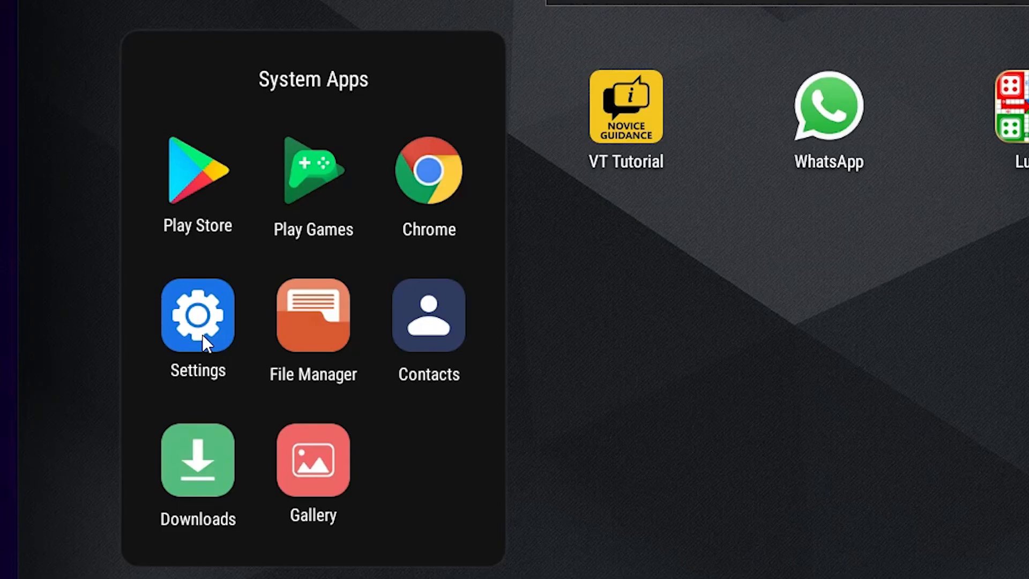
left_click(196, 315)
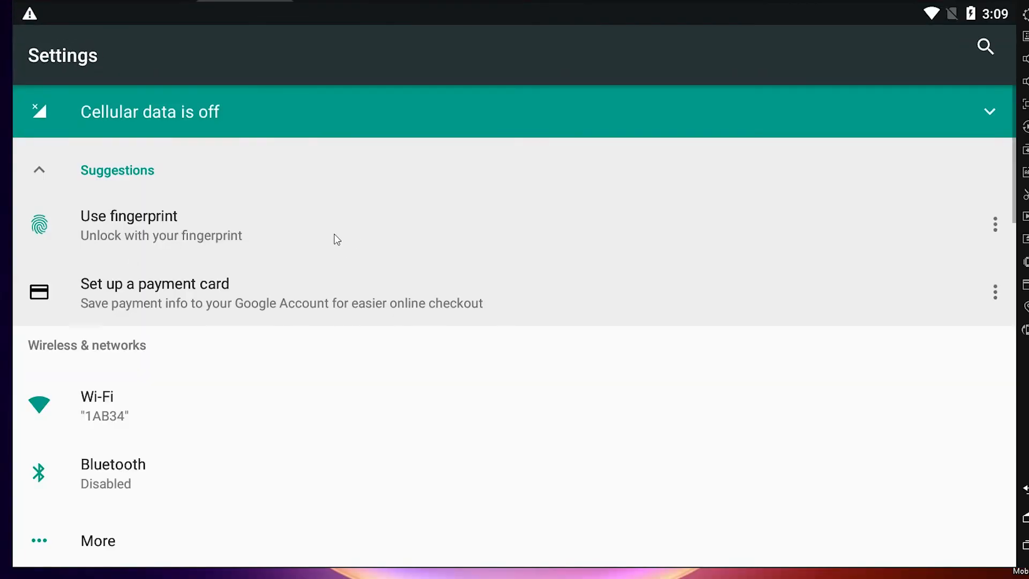
scroll("down", 3)
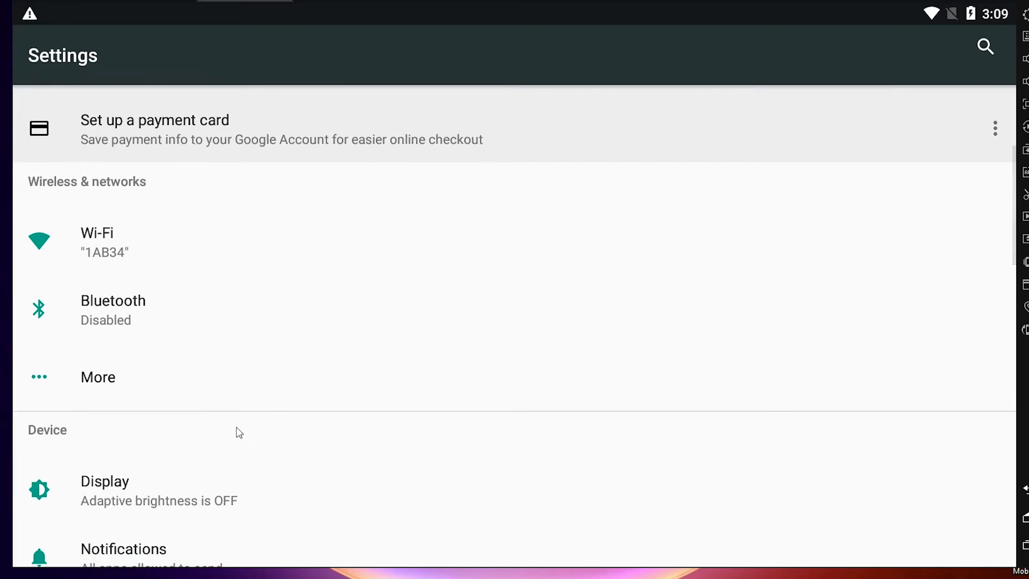
scroll("down", 3)
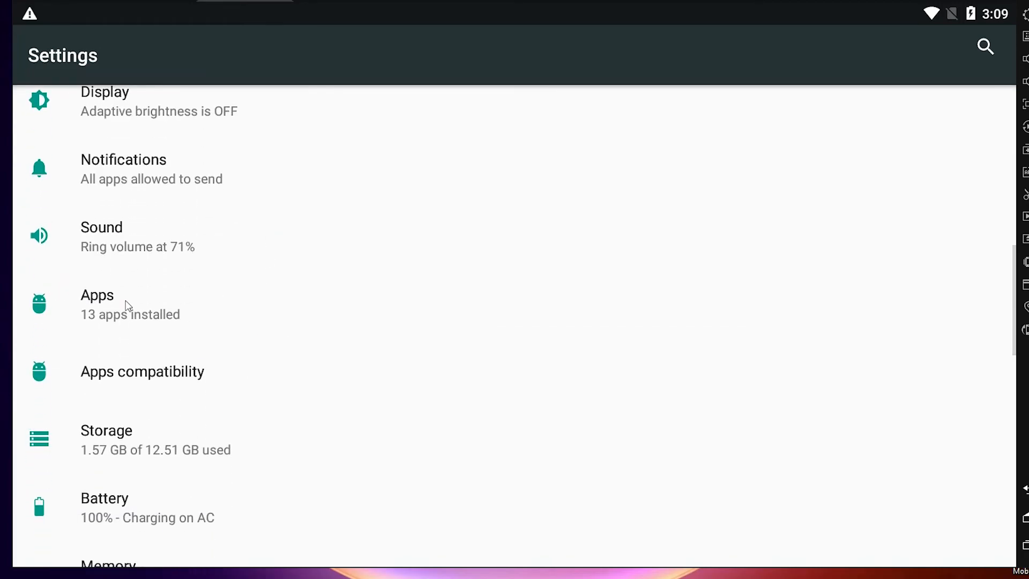
mouse_move(133, 315)
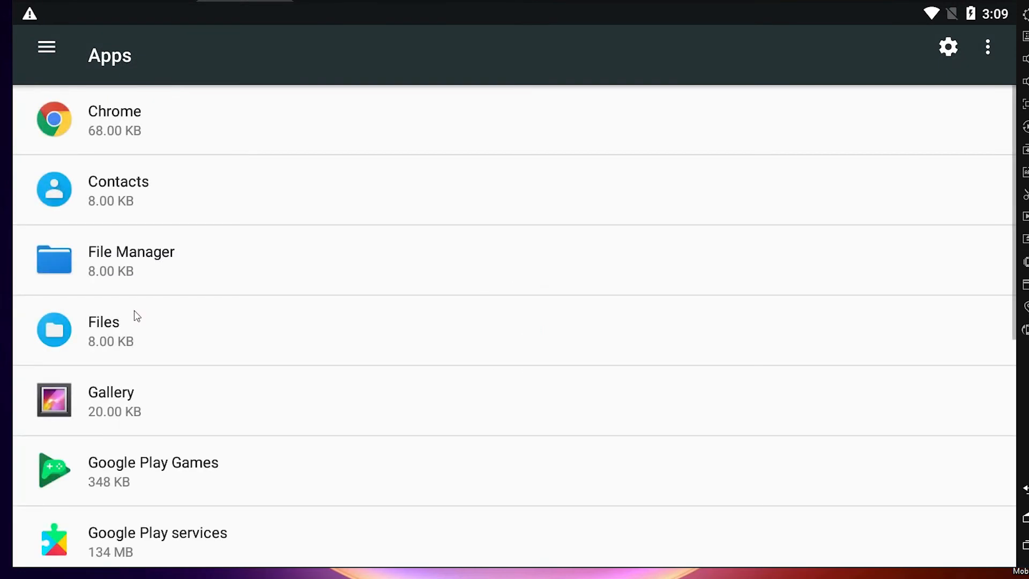
mouse_move(256, 322)
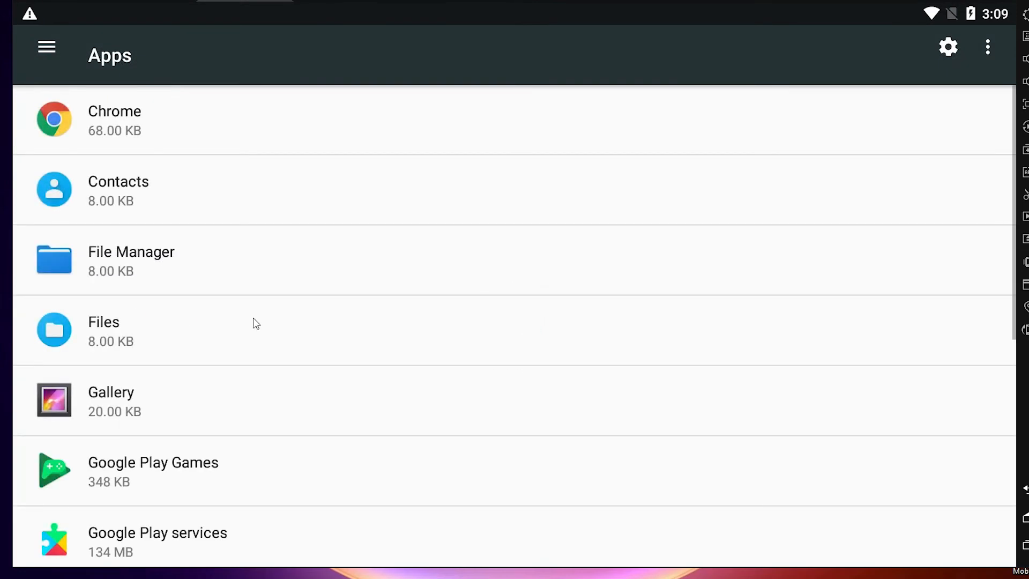
Scroll the installed apps list and open Ludo's App info page
scroll("down", 3)
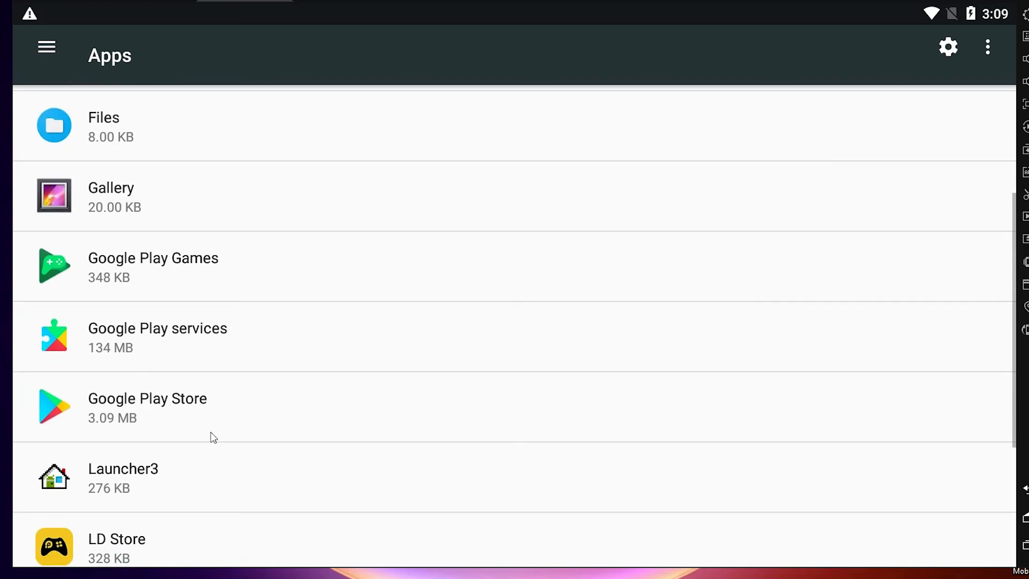
scroll("down", 3)
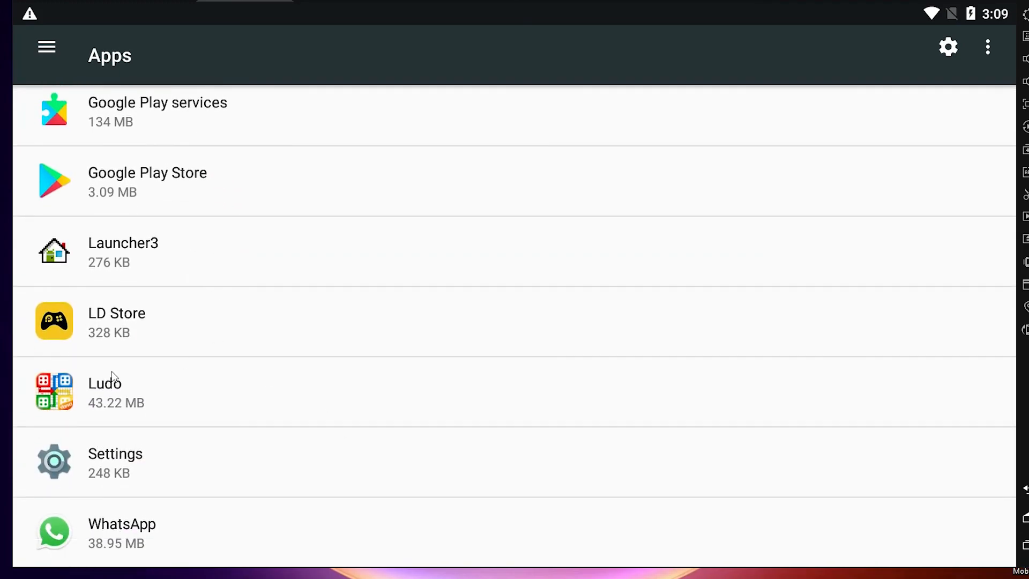
mouse_move(182, 403)
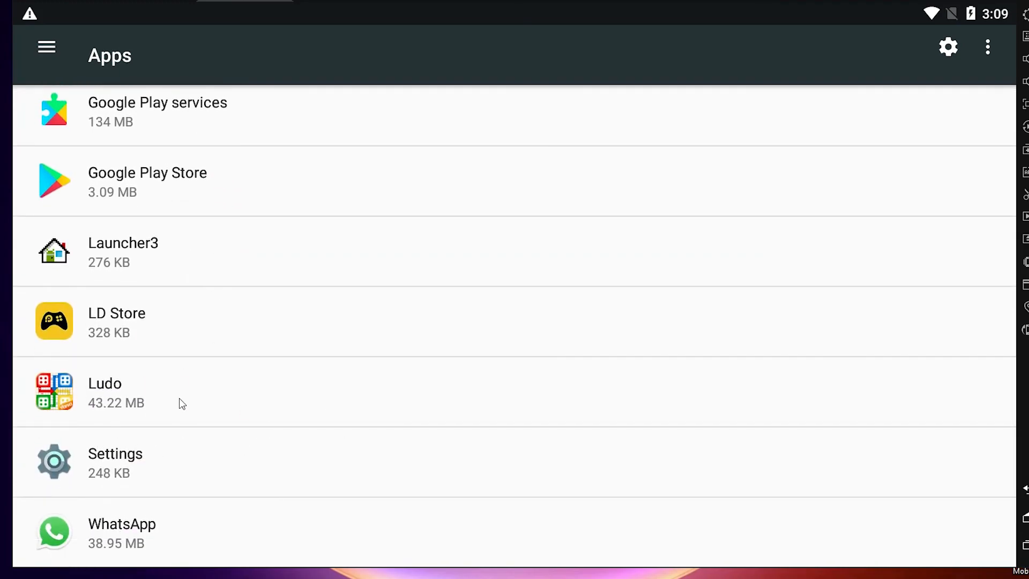
mouse_move(146, 399)
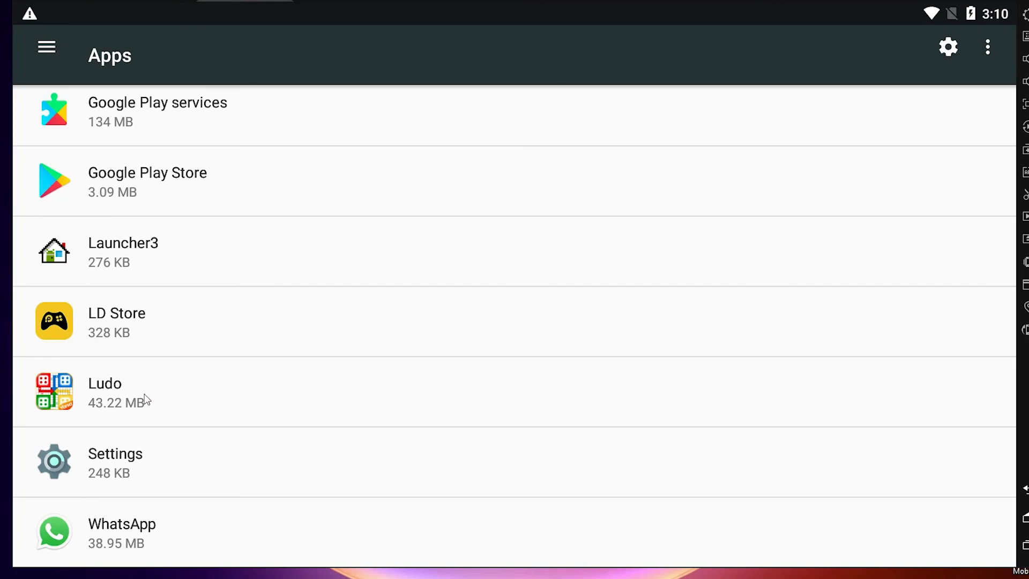
left_click(105, 392)
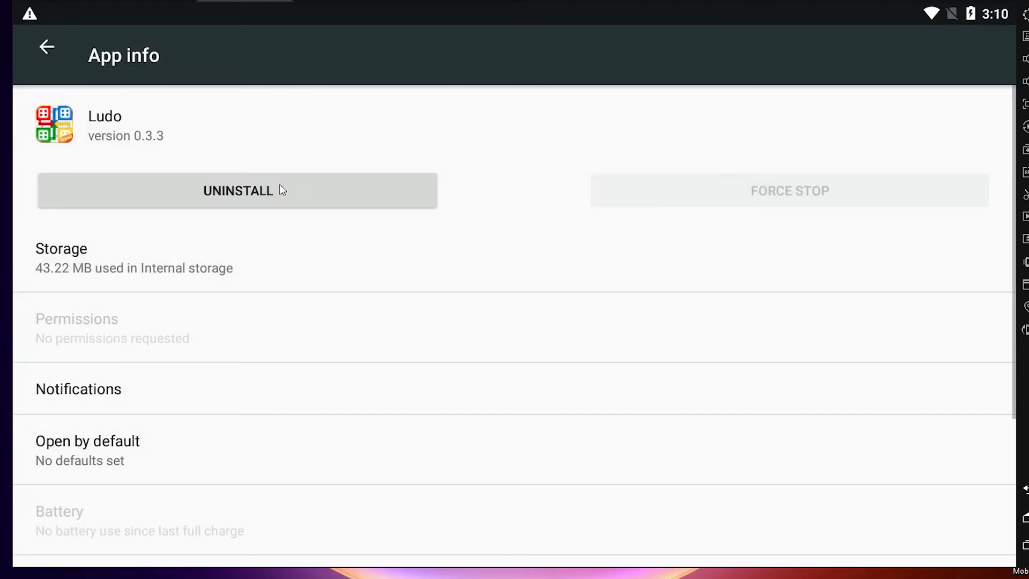
mouse_move(324, 202)
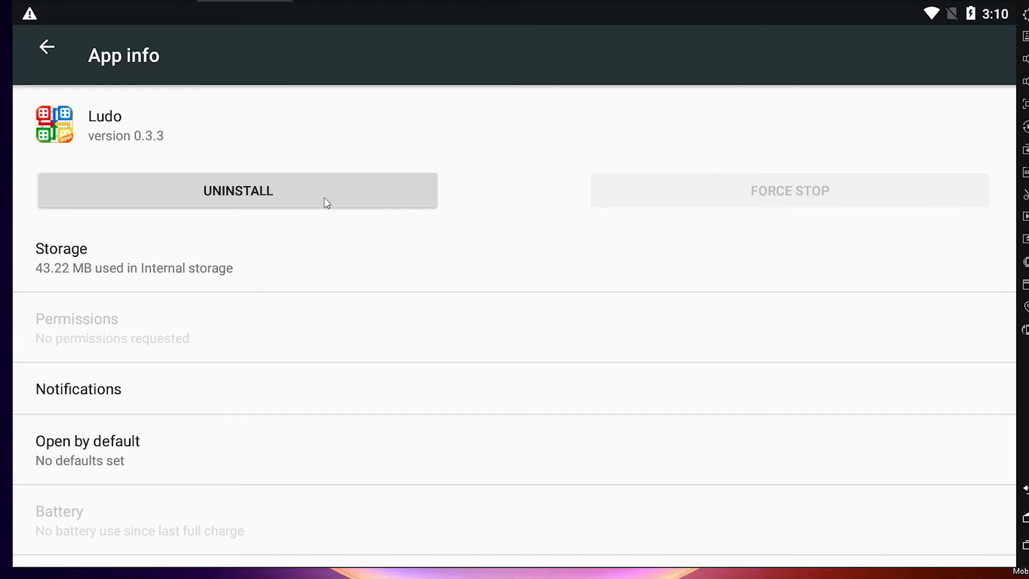
Uninstall Ludo from its App info page and confirm with OK
left_click(237, 191)
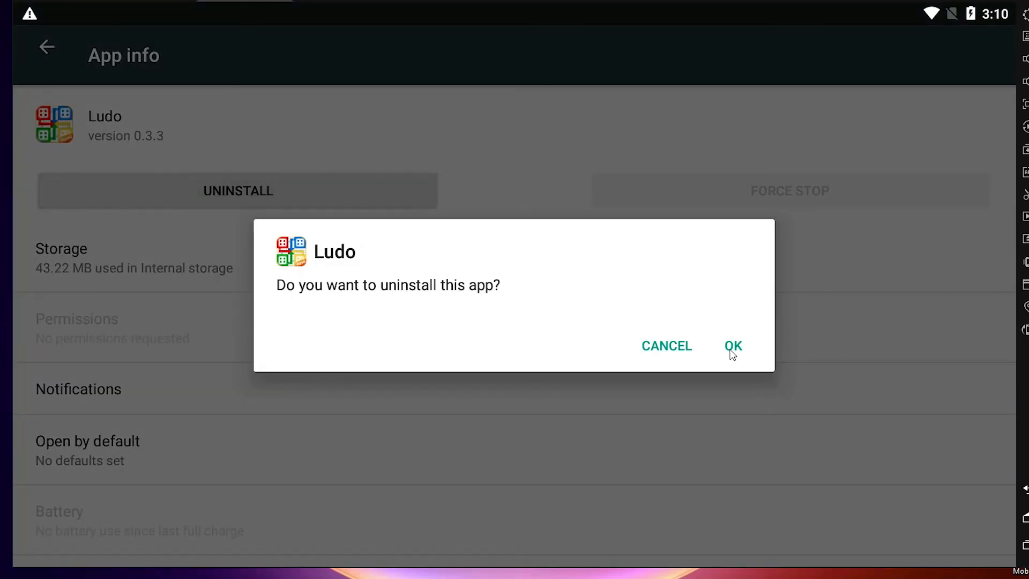
left_click(733, 345)
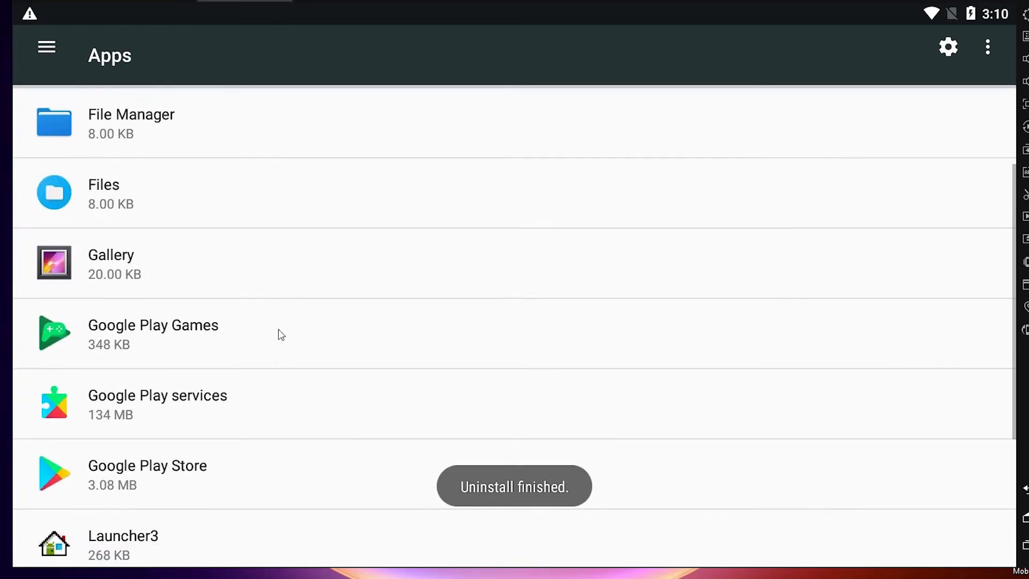
Scroll to WhatsApp in the Apps list, open its details, and uninstall it
scroll("down", 3)
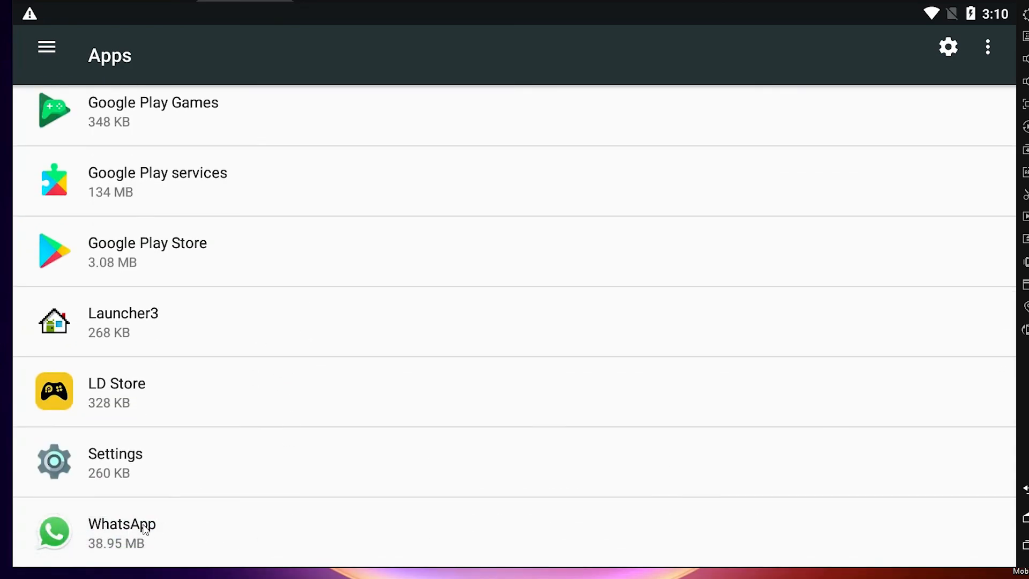
left_click(122, 524)
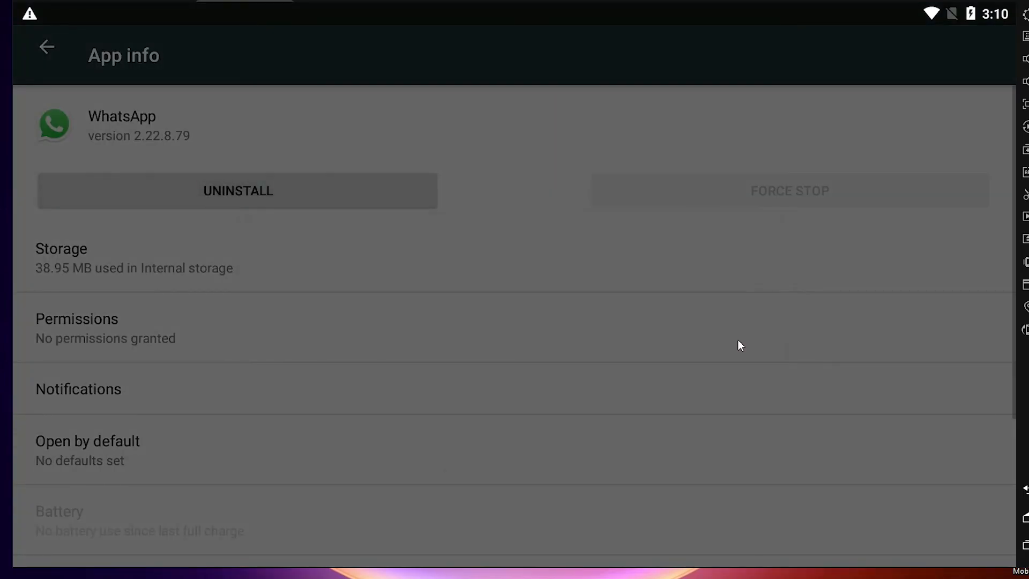
left_click(238, 191)
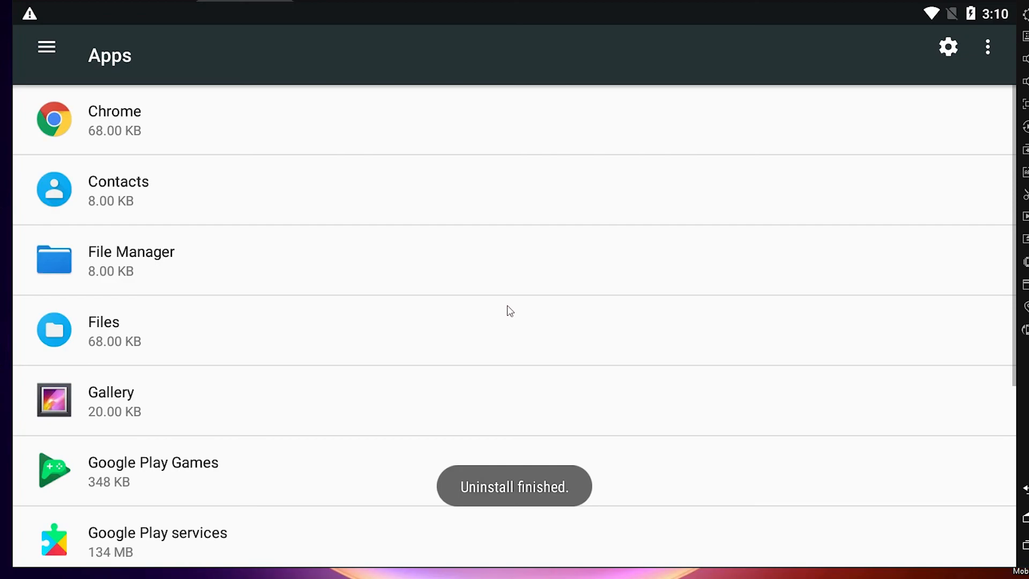